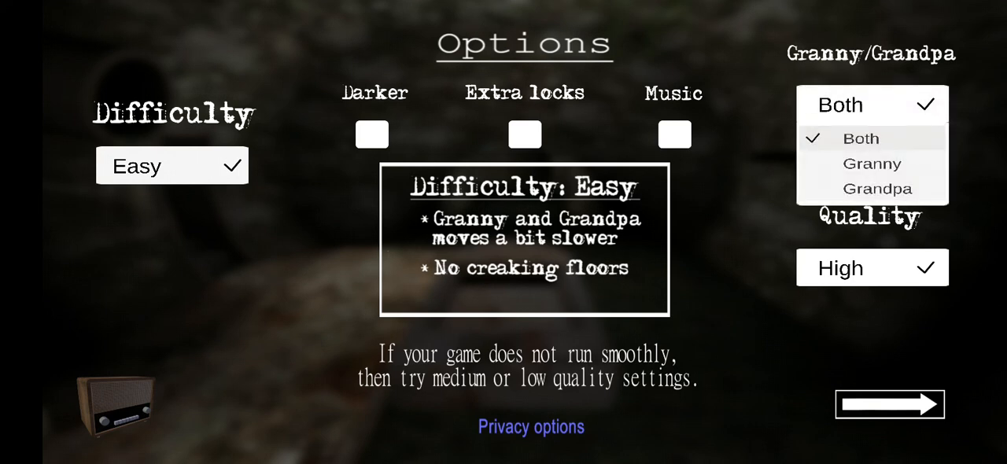
Pick Grandpa as the only opponent, keeping Easy difficulty and High quality
left_click(876, 189)
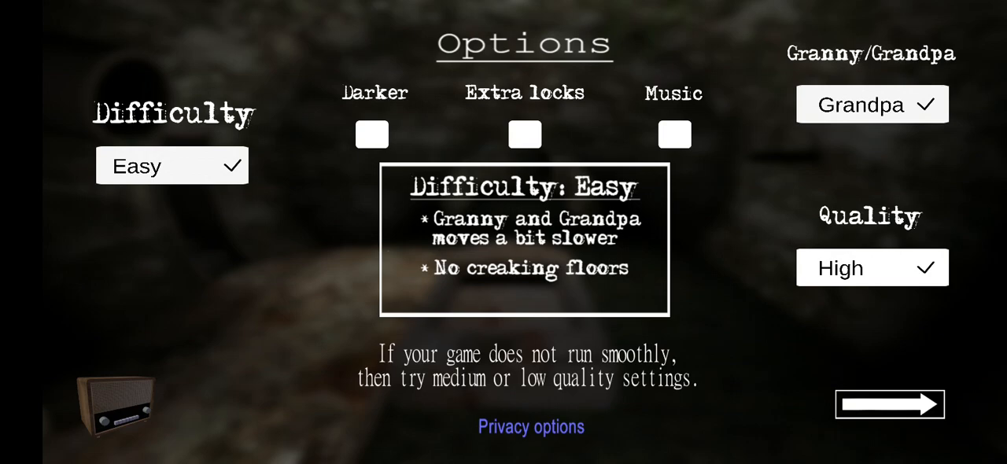
Confirm the options, dismiss the tips screen, and walk out into the hallway
left_click(889, 403)
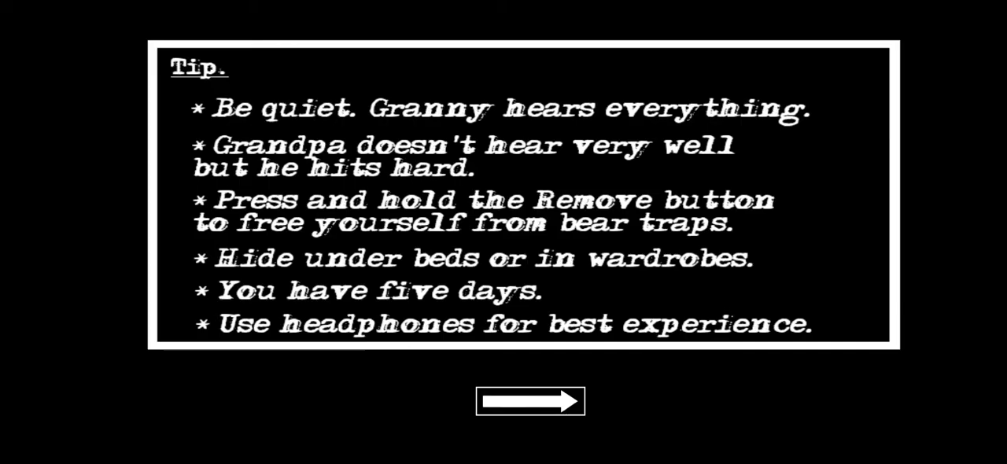
left_click(530, 401)
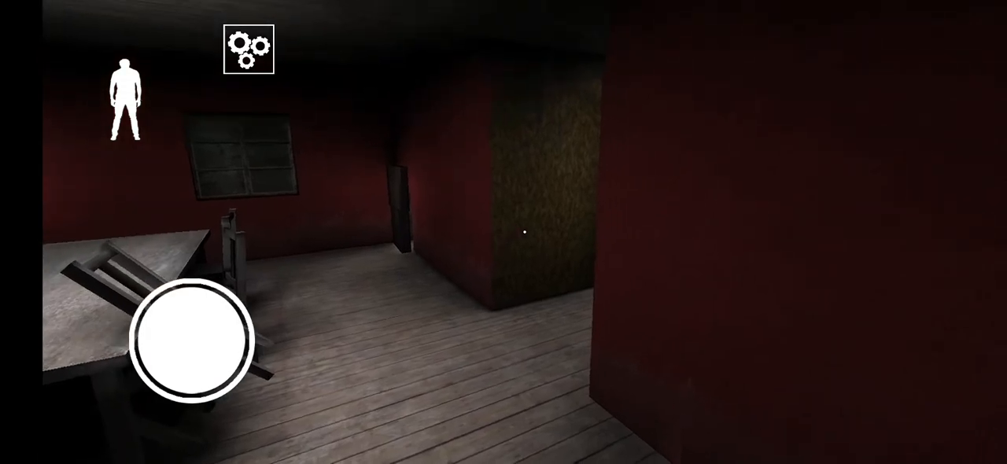
left_click_drag(193, 338, 228, 271)
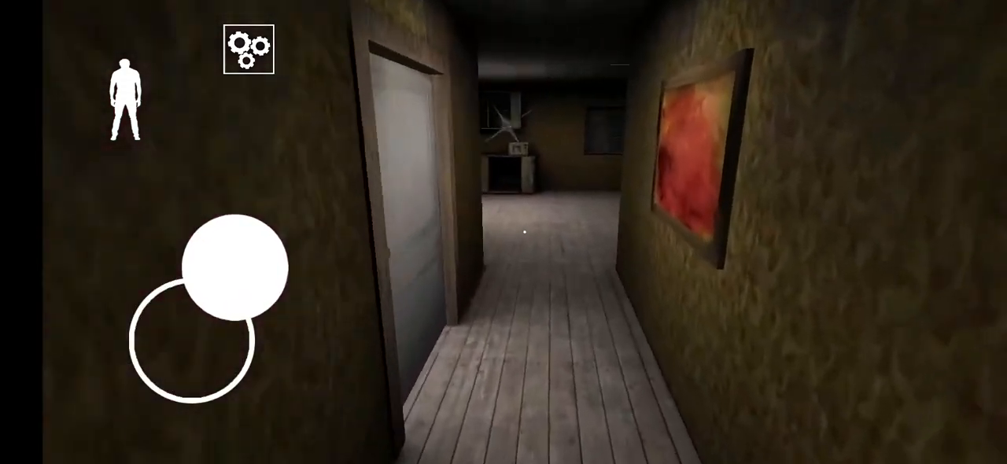